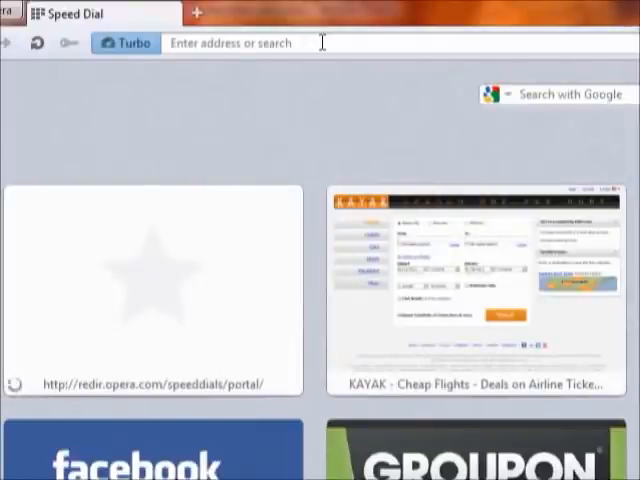
pyautogui.write('picknzip.com')
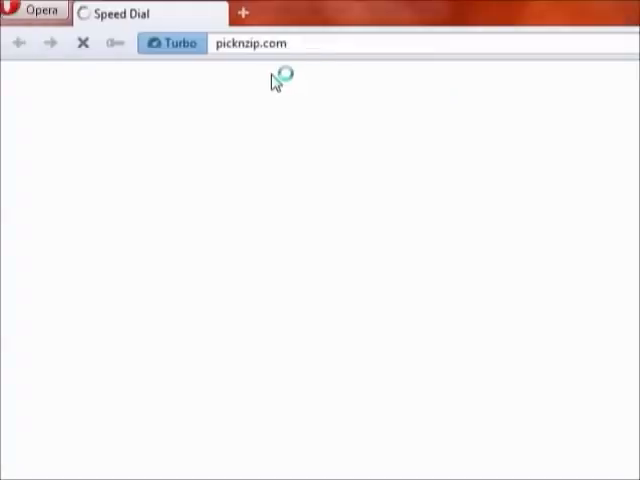